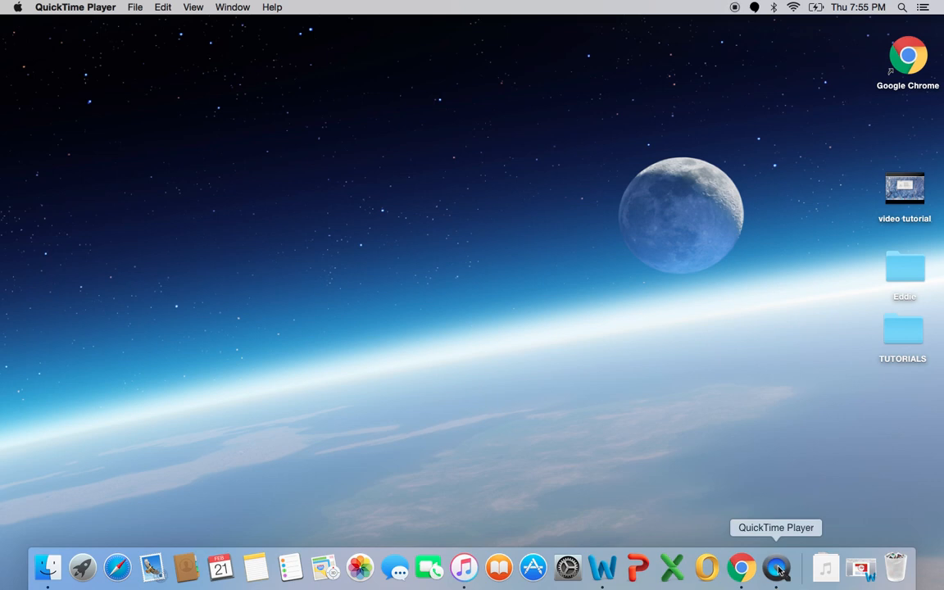
# Show the Attainwork homepage in Chrome and browse the Latest Micro Jobs listings
pyautogui.click(741, 567)
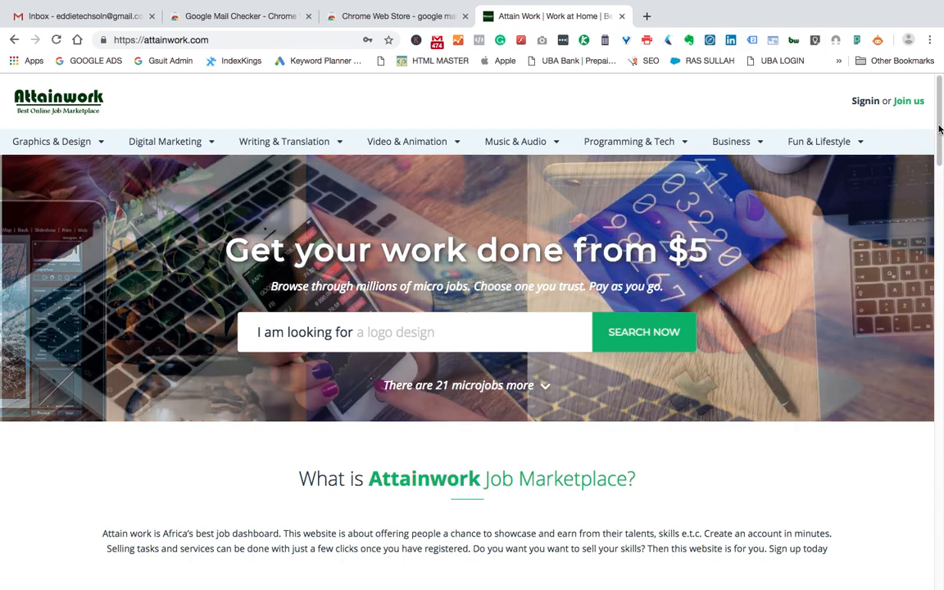
pyautogui.scroll(-3)
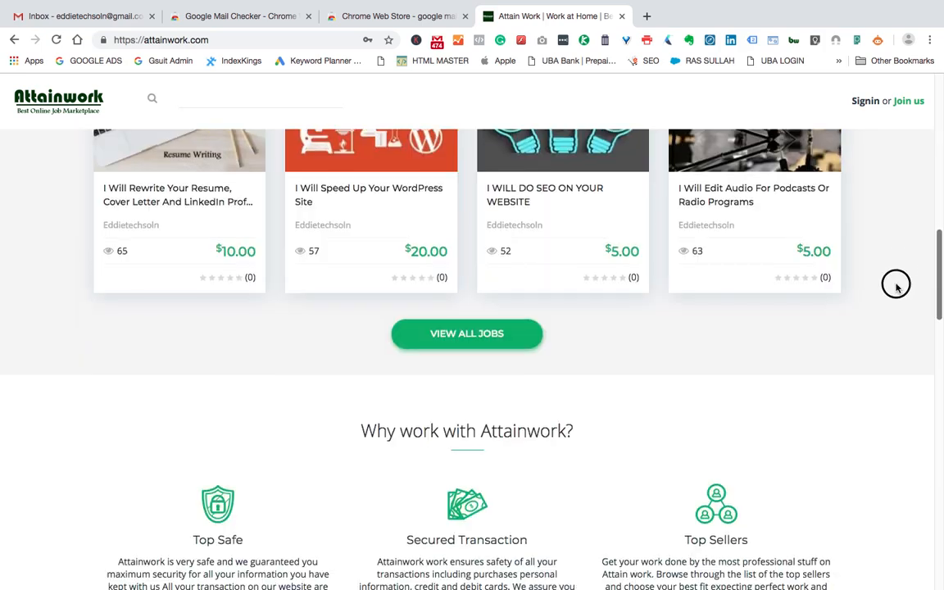
pyautogui.scroll(3)
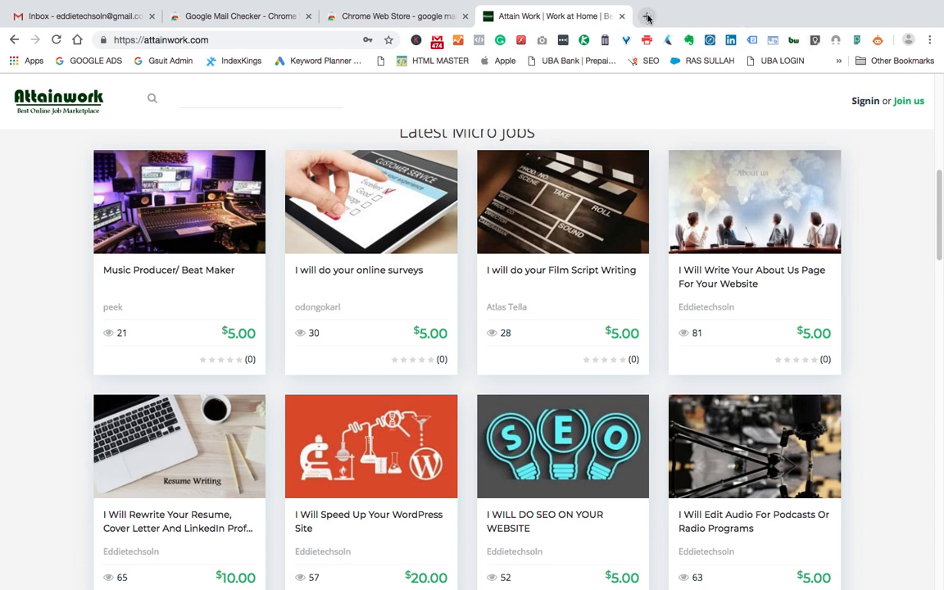
pyautogui.click(803, 16)
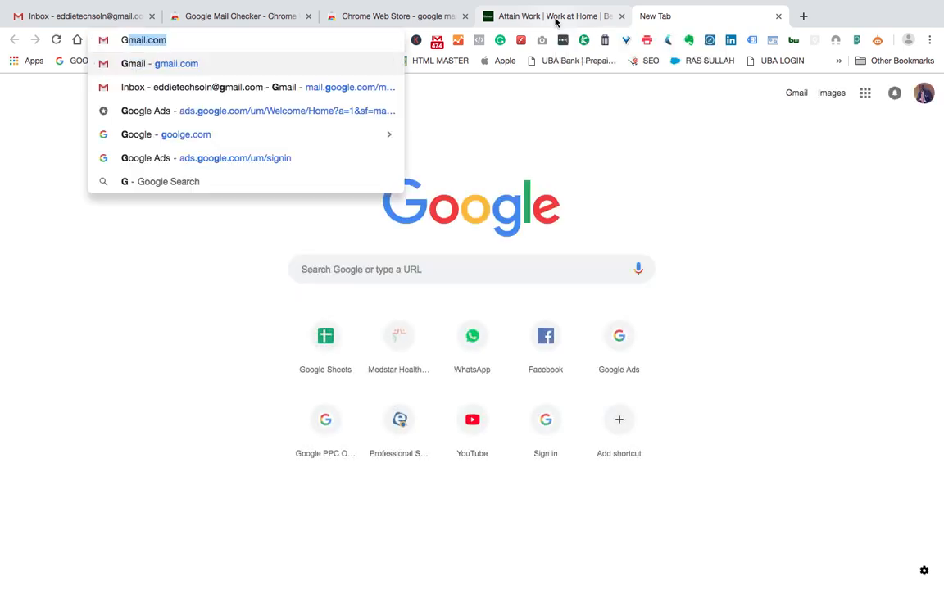
pyautogui.write('GMAIL.COM')
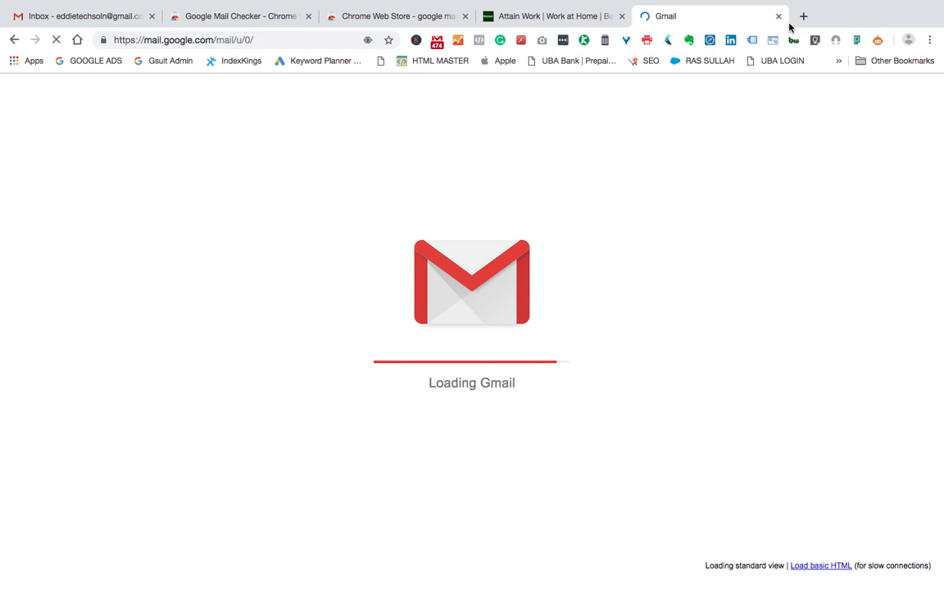
pyautogui.click(777, 16)
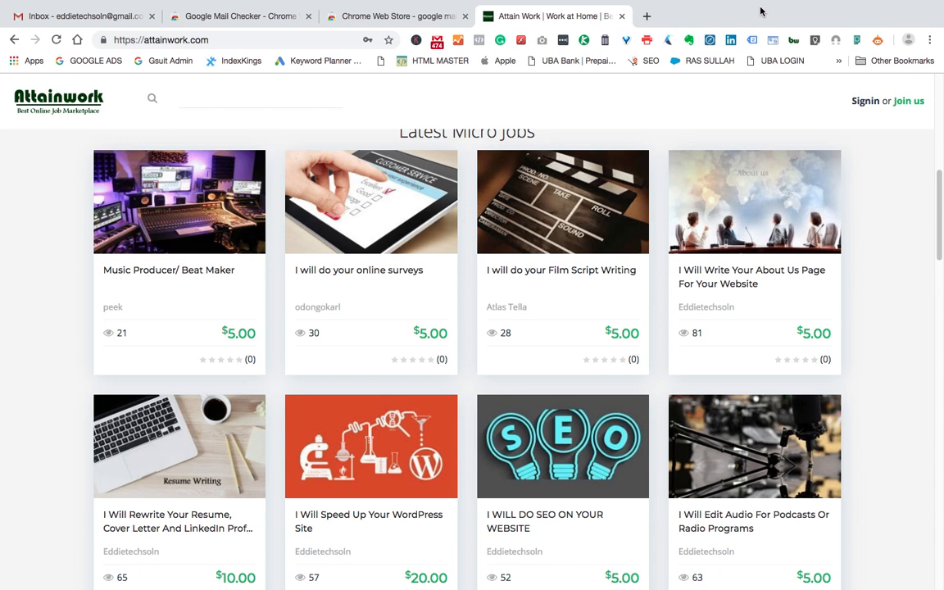
pyautogui.moveTo(787, 3)
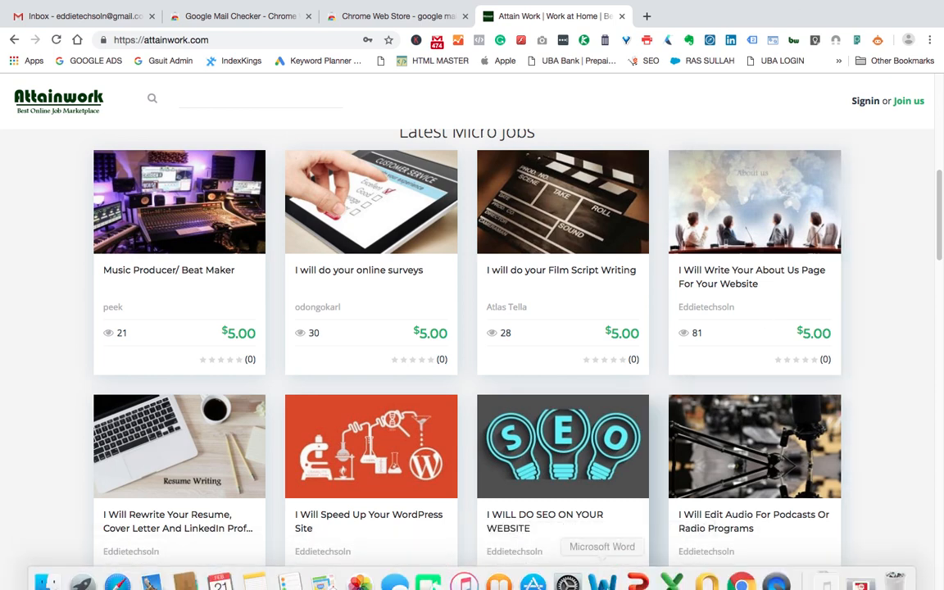
pyautogui.click(603, 582)
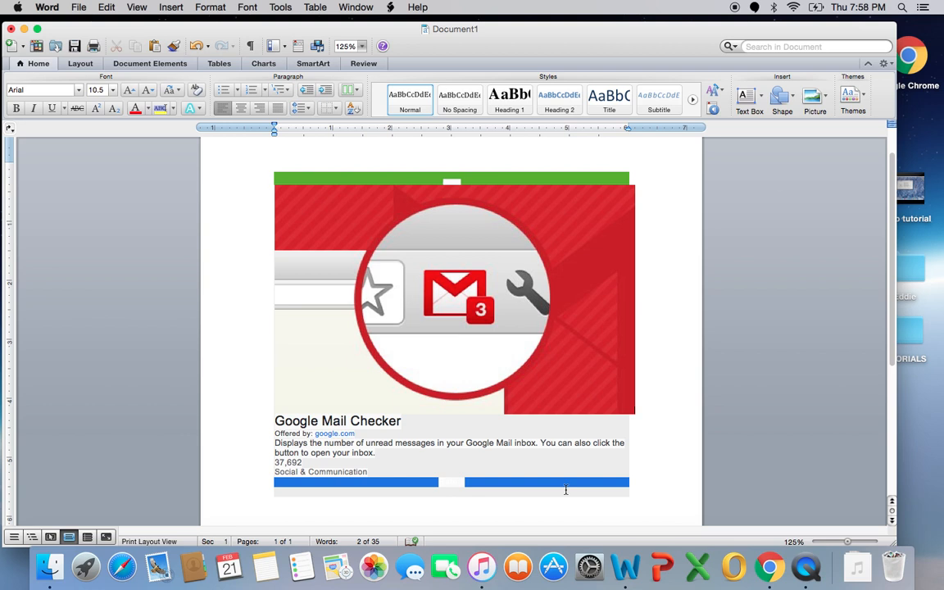
pyautogui.moveTo(769, 565)
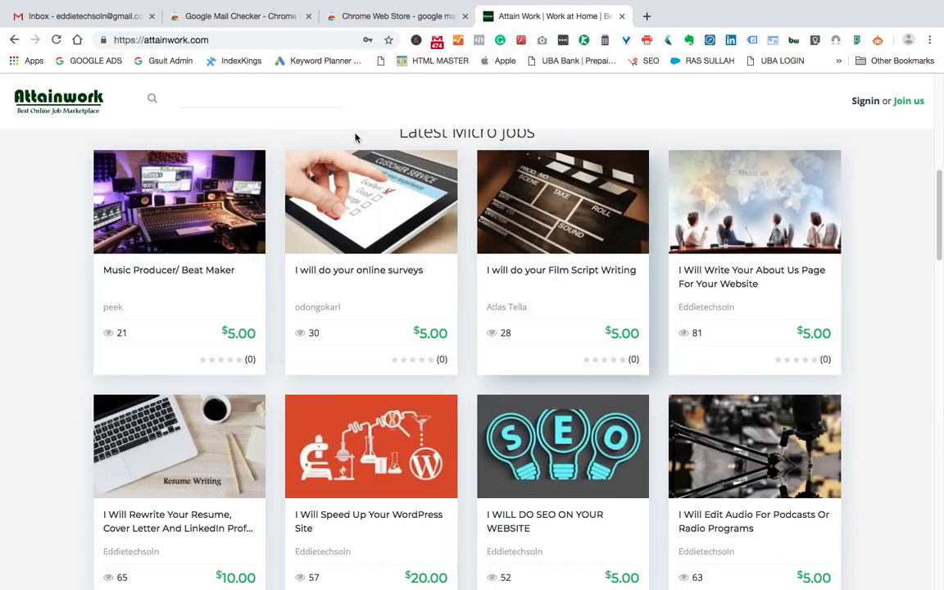
# View the Google Mail Checker listing's Overview and Additional Information sections
pyautogui.click(374, 7)
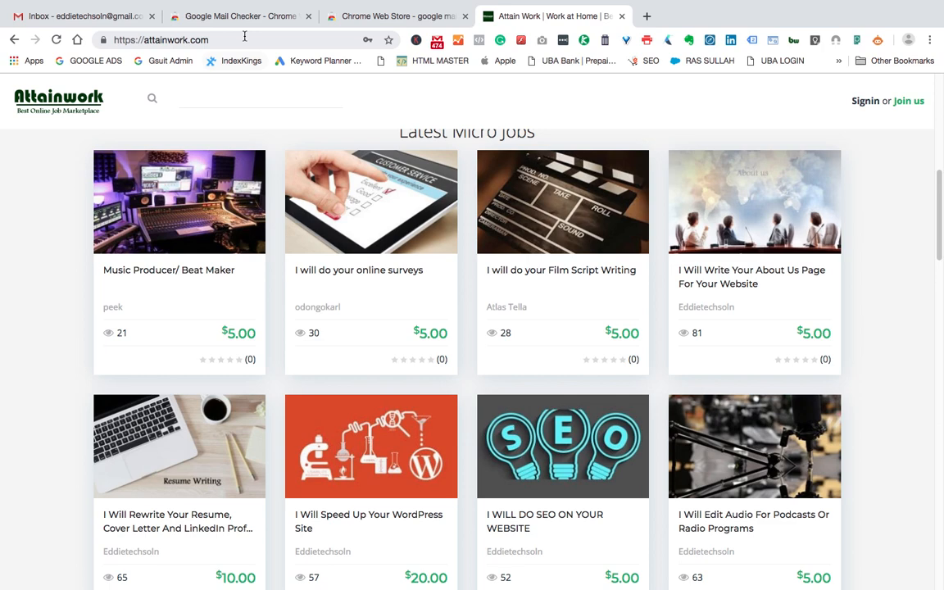
pyautogui.click(239, 16)
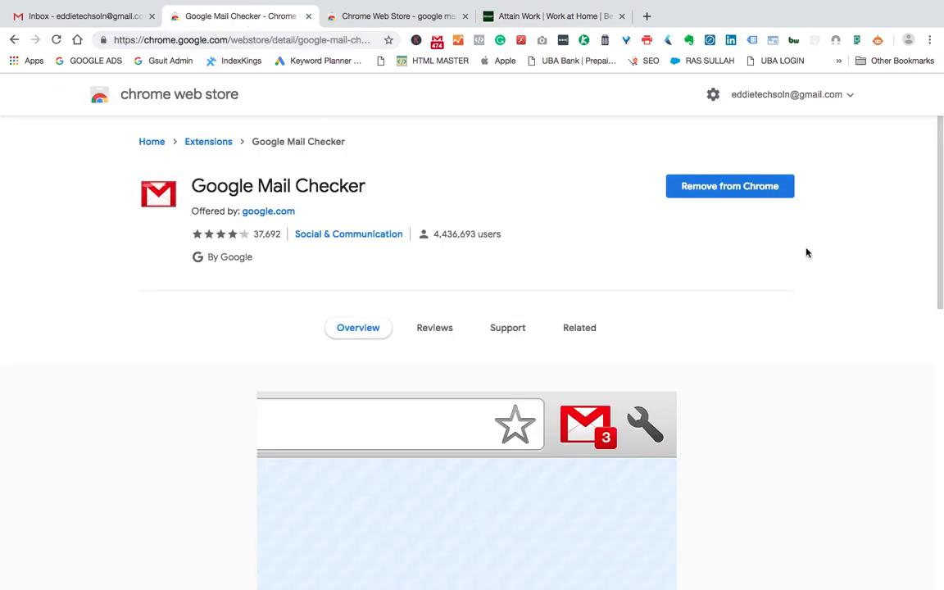
pyautogui.scroll(-3)
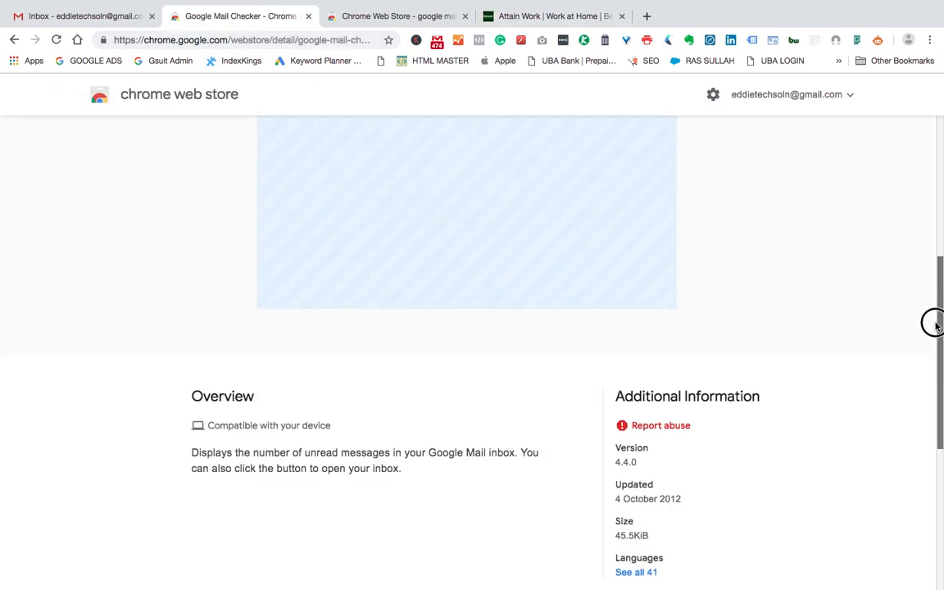
pyautogui.scroll(-3)
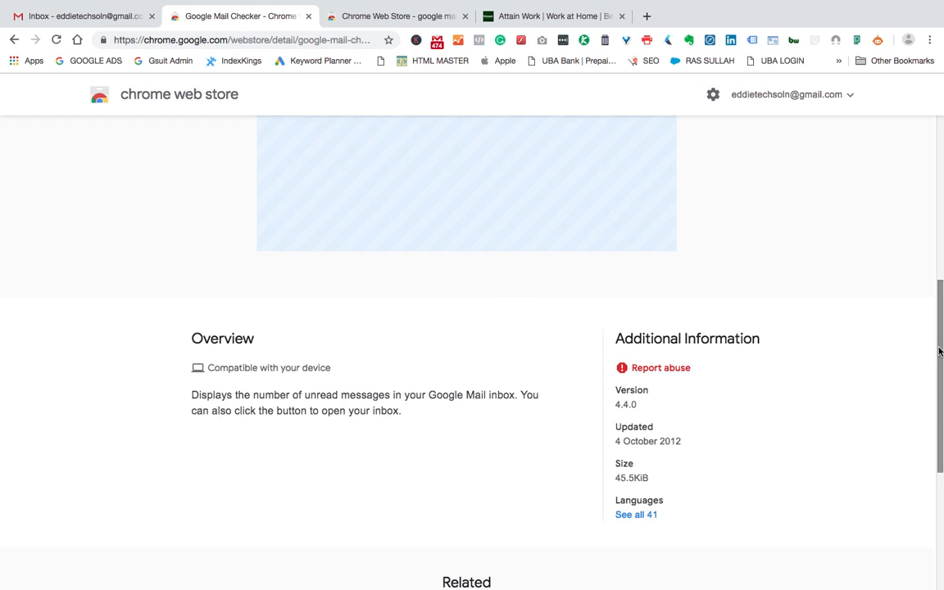
pyautogui.moveTo(320, 380)
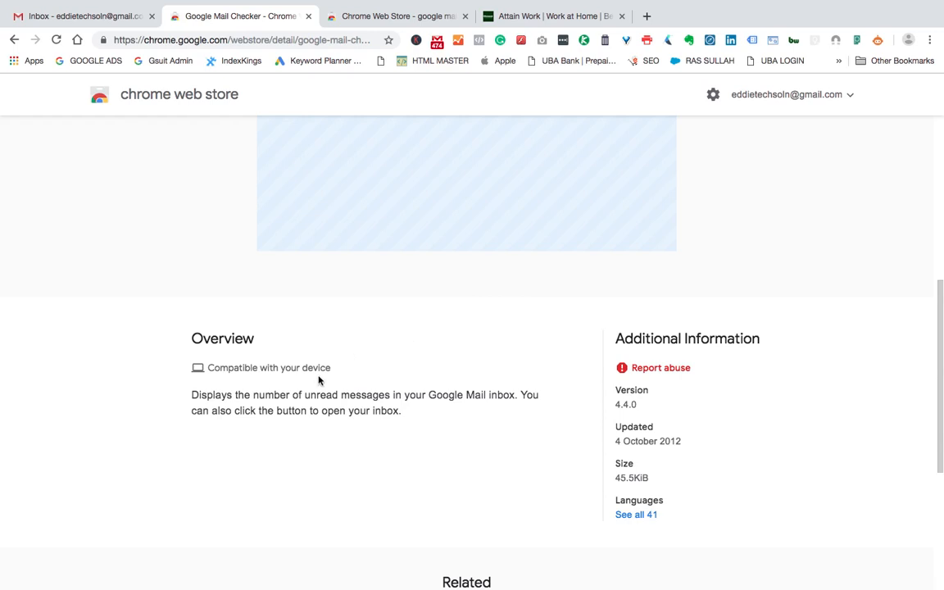
pyautogui.moveTo(515, 413)
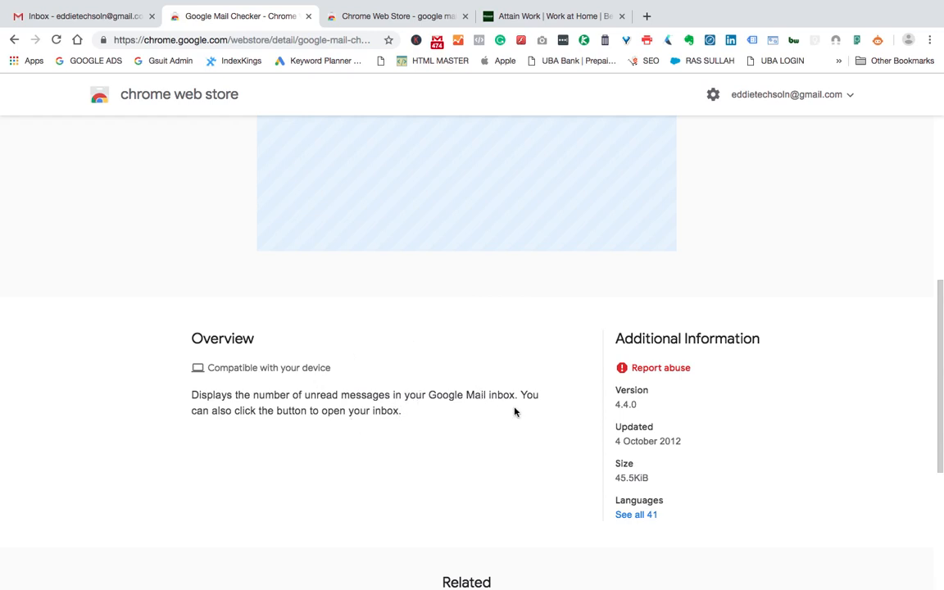
pyautogui.moveTo(344, 446)
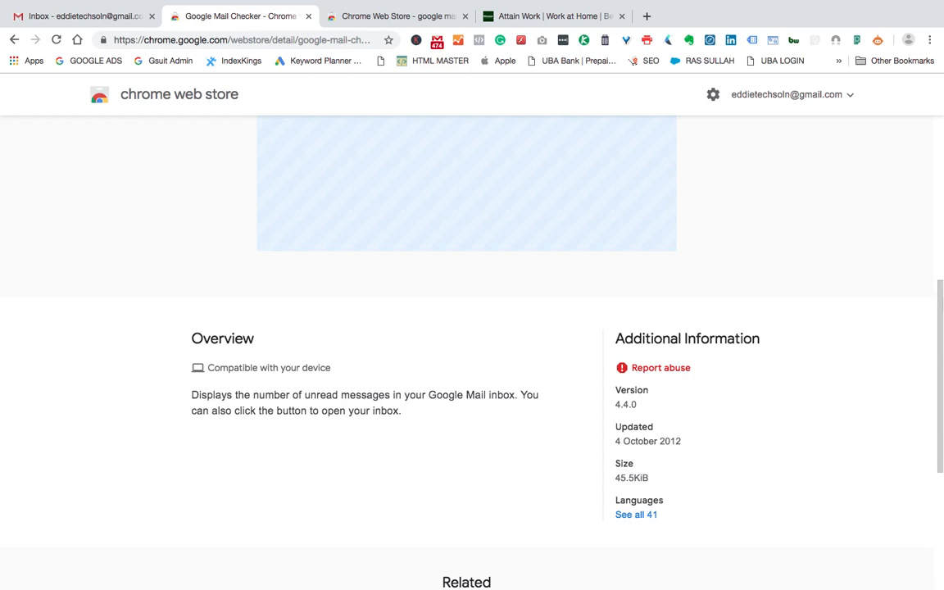
pyautogui.scroll(3)
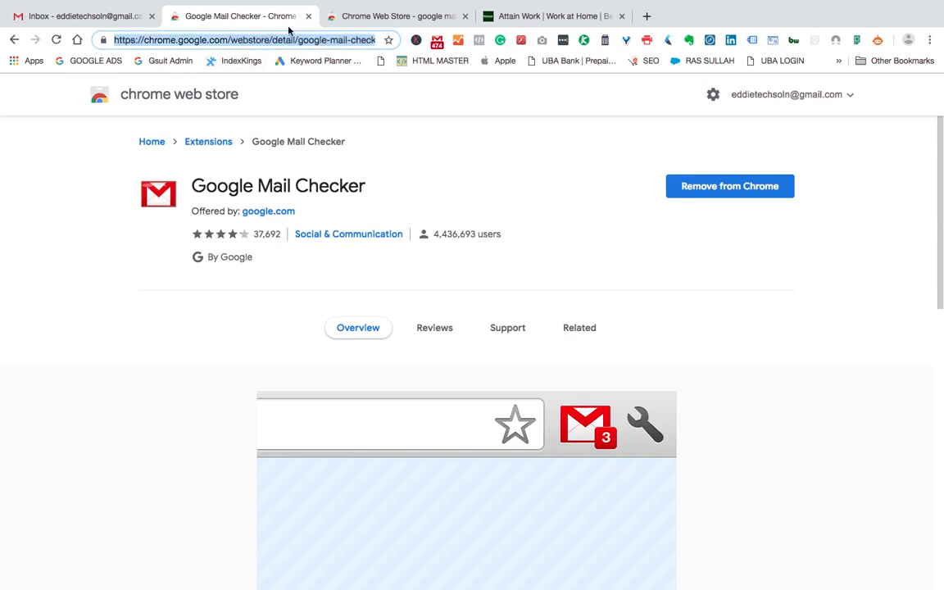
# Reach the Gmail inbox via the Mail Checker icon, dismiss the draft and show the Forums category
pyautogui.write('DFDSFSFSDFDSFSDFSFSD')
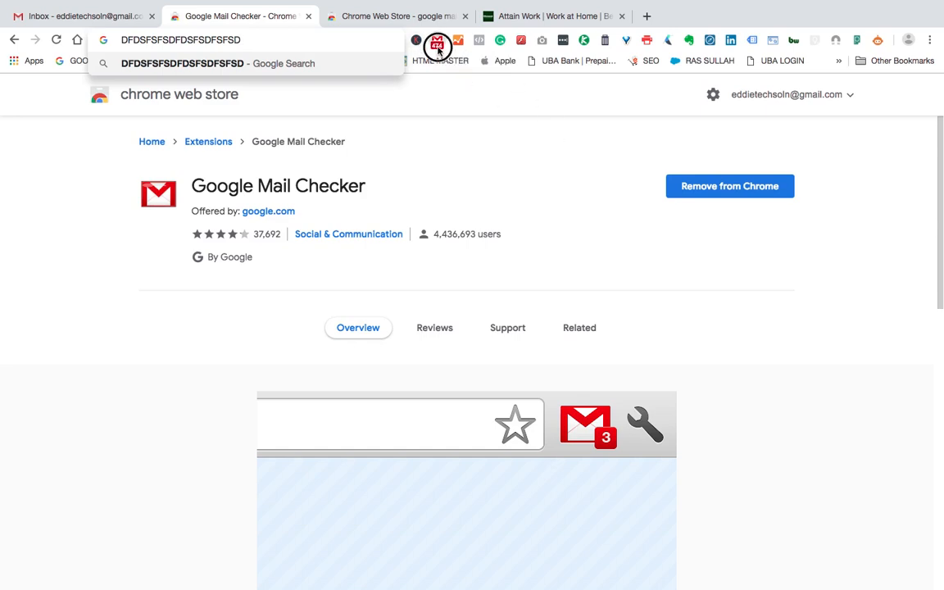
pyautogui.click(82, 17)
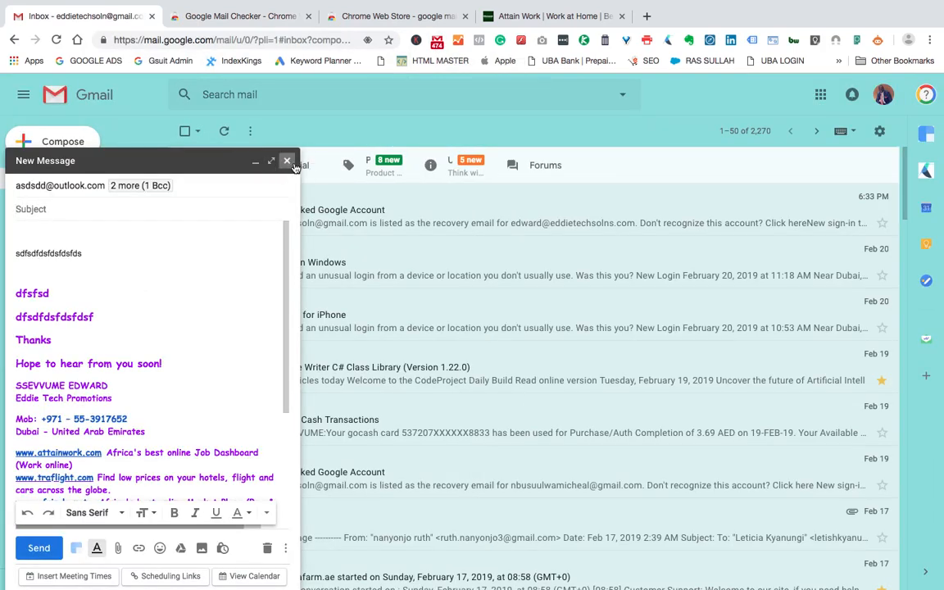
pyautogui.click(287, 161)
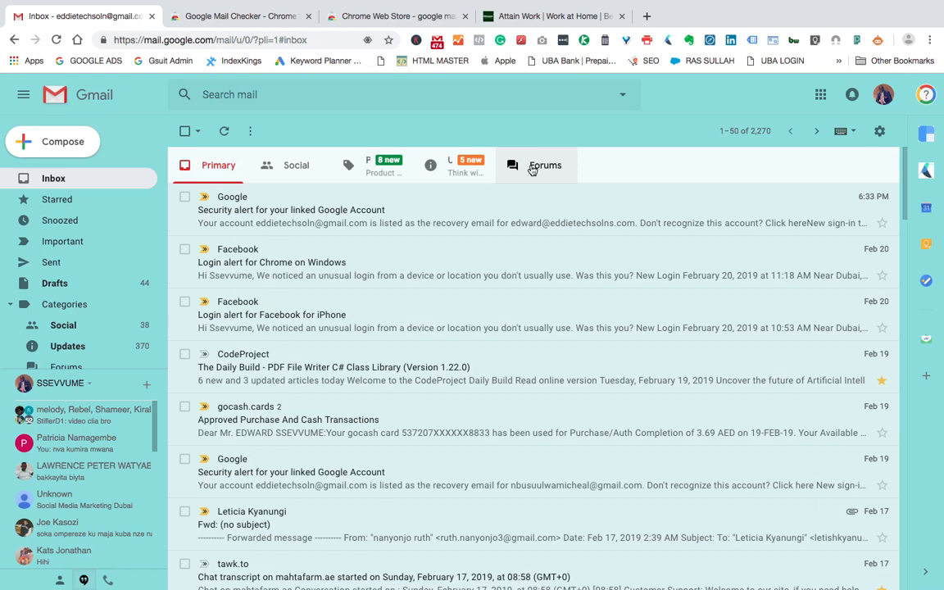
pyautogui.click(544, 164)
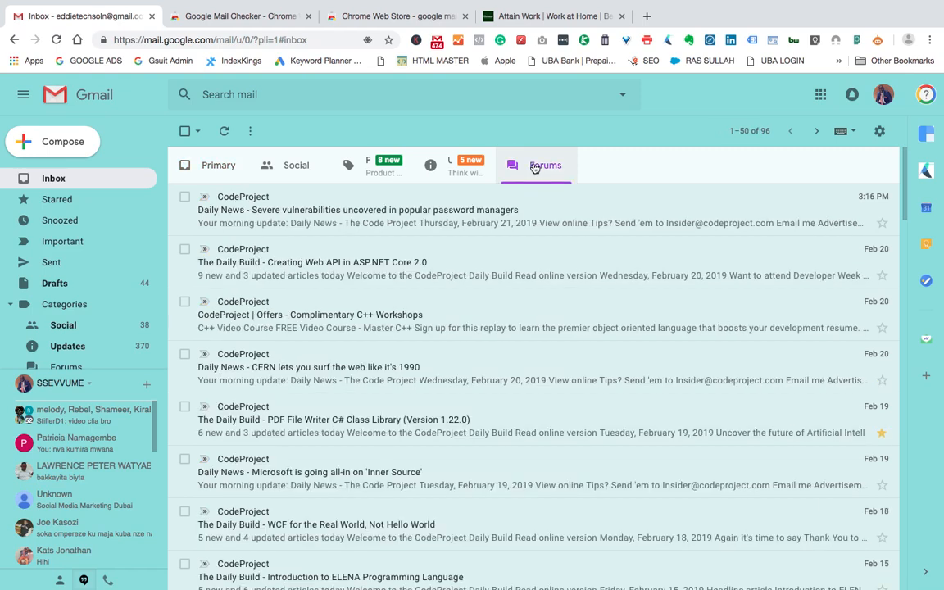
pyautogui.moveTo(357, 172)
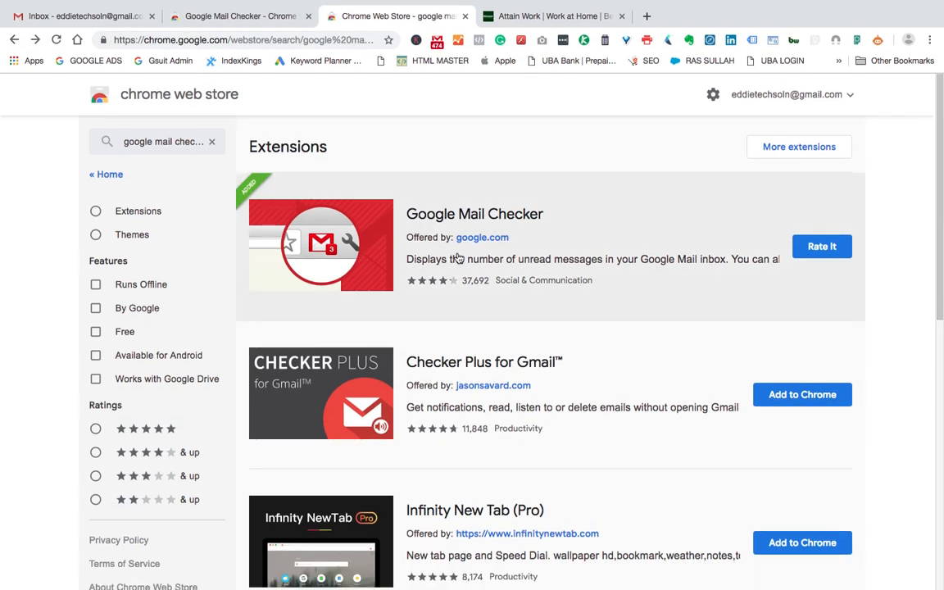
pyautogui.moveTo(229, 135)
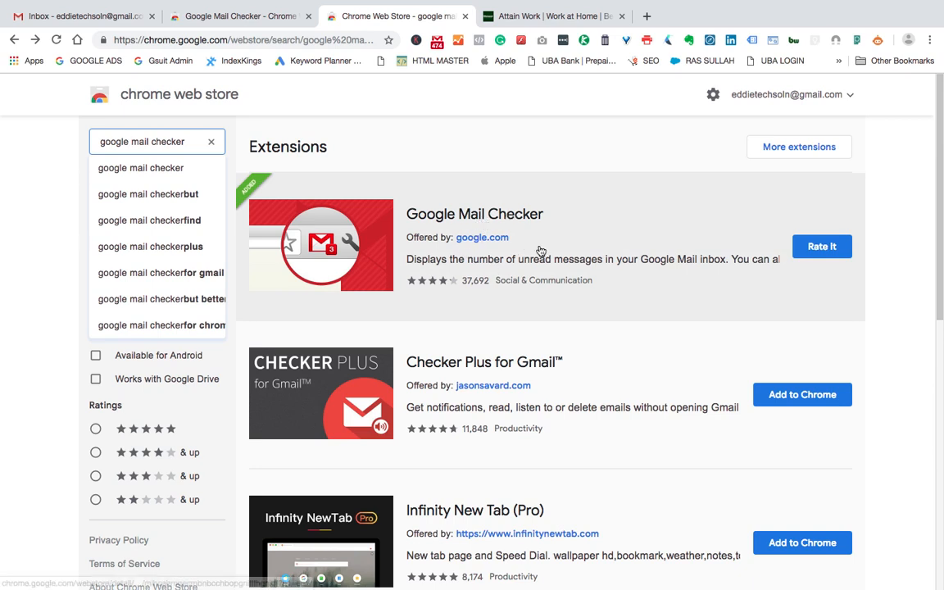
pyautogui.moveTo(718, 240)
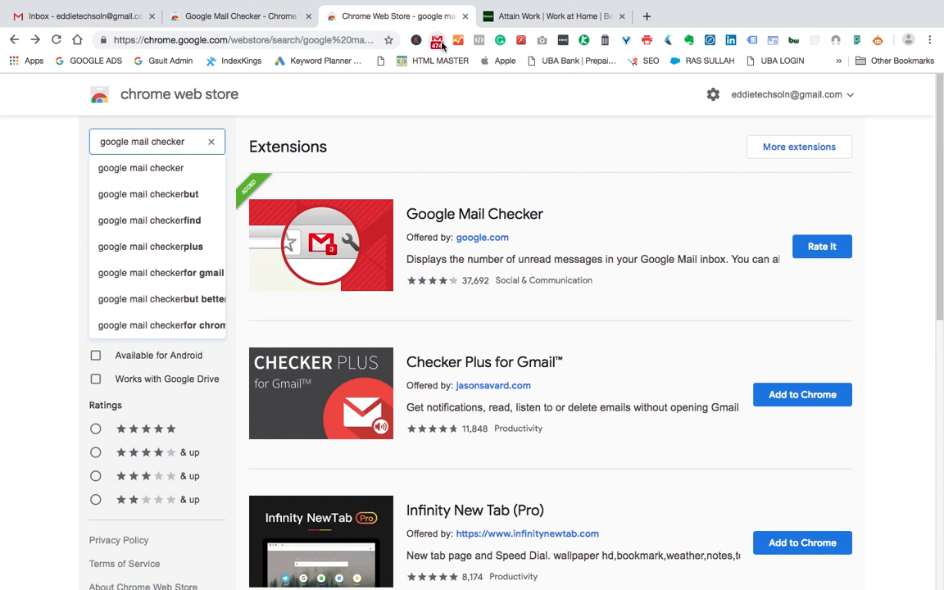
pyautogui.moveTo(437, 39)
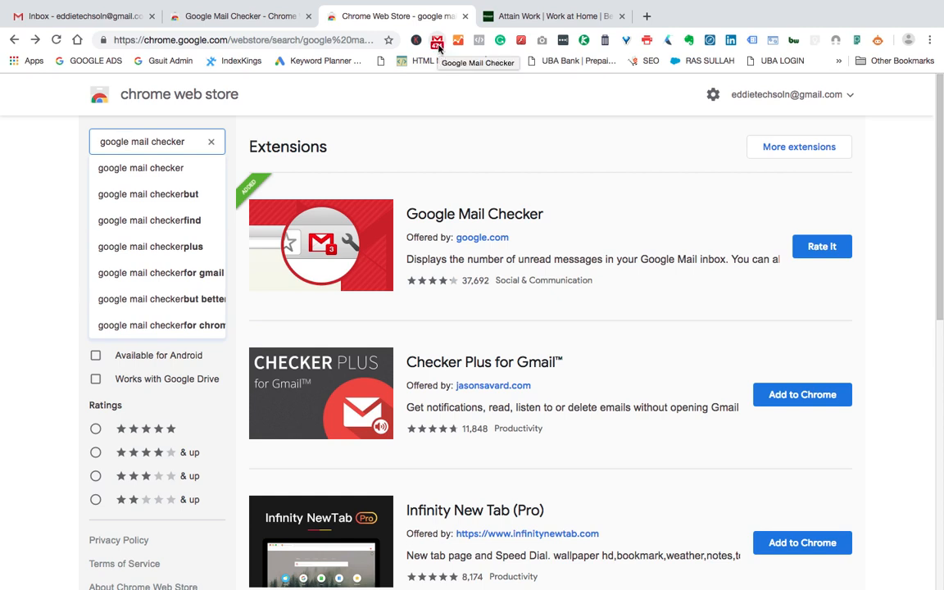